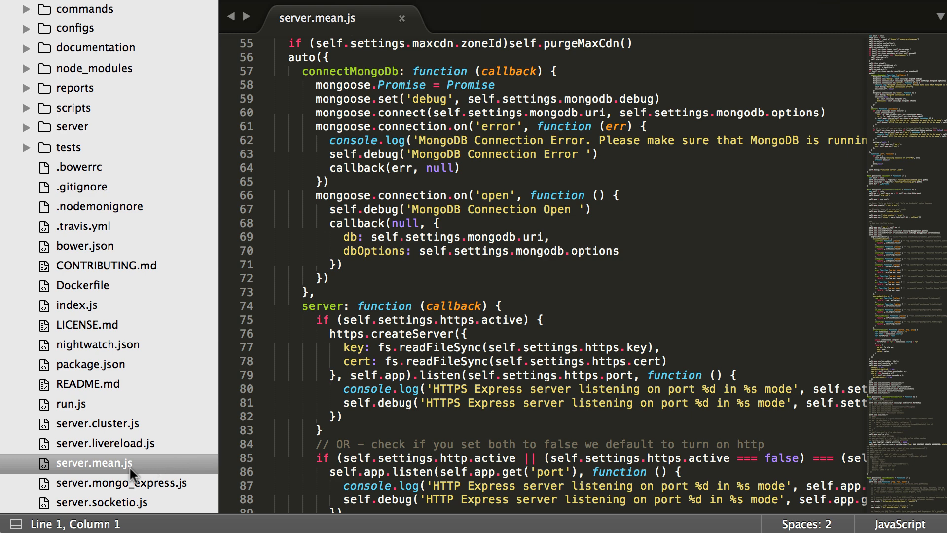
# Switch from the server.mean.js code to the Mean Stack JS homepage in Chrome.
pyautogui.click(123, 494)
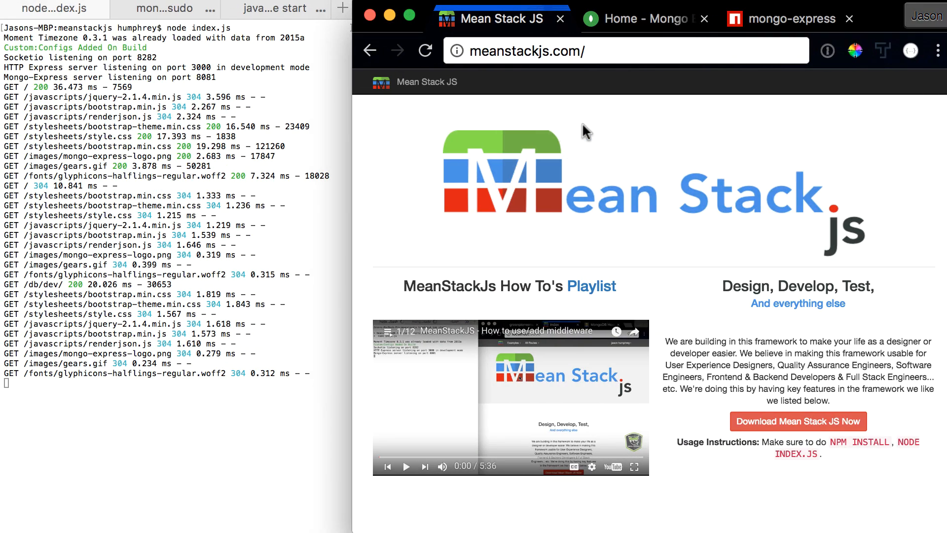
# View the mongo-express npm package page, then return to the local Mongo Express admin.
pyautogui.click(787, 17)
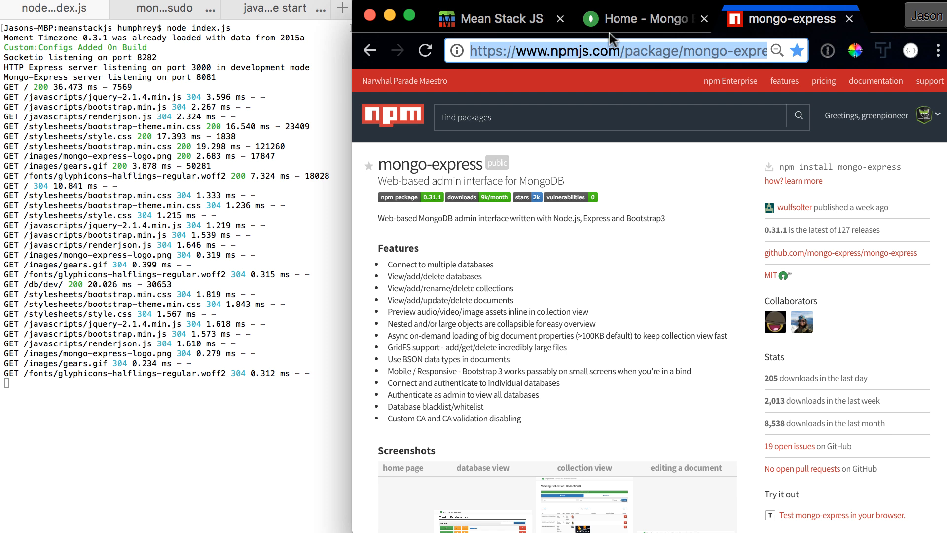
pyautogui.click(639, 18)
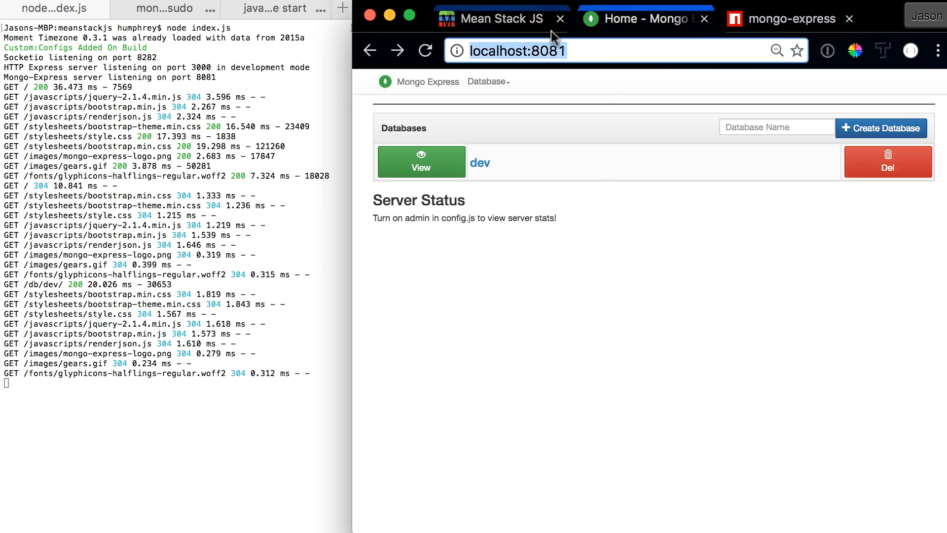
pyautogui.moveTo(529, 35)
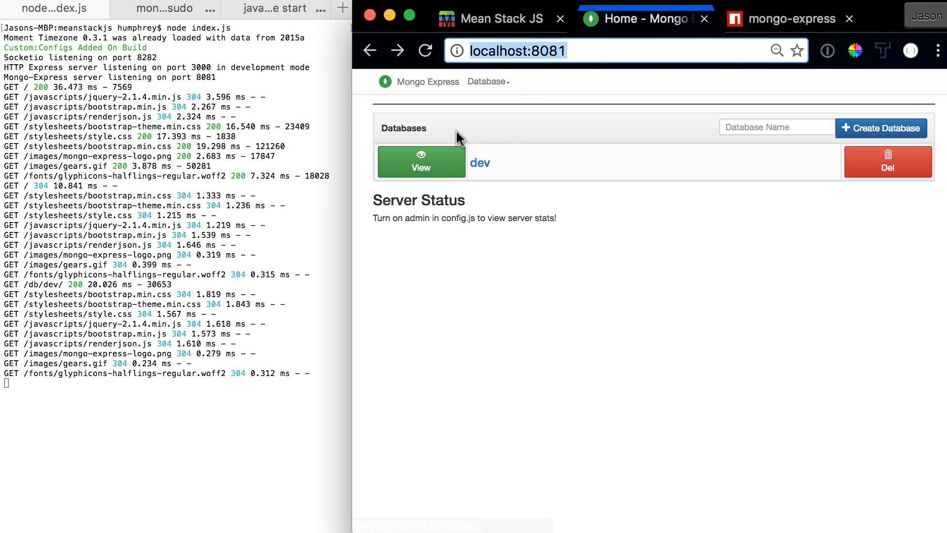
pyautogui.moveTo(432, 176)
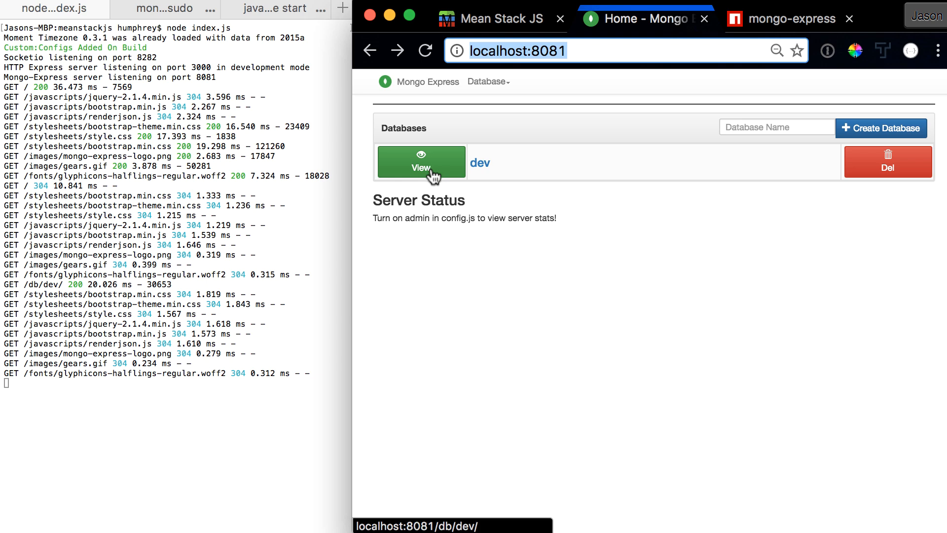
pyautogui.moveTo(550, 156)
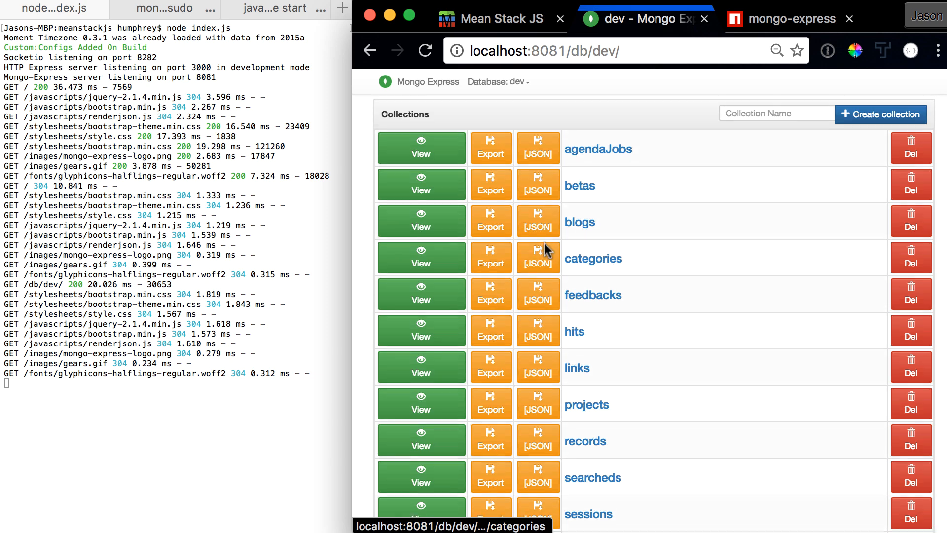
# View the documents of the blogs collection in the dev database.
pyautogui.scroll(-3)
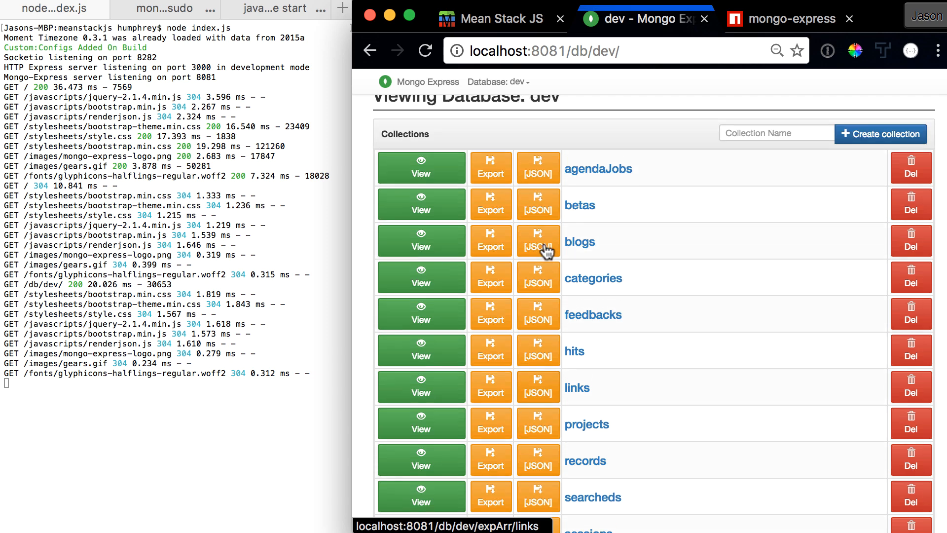
pyautogui.scroll(-3)
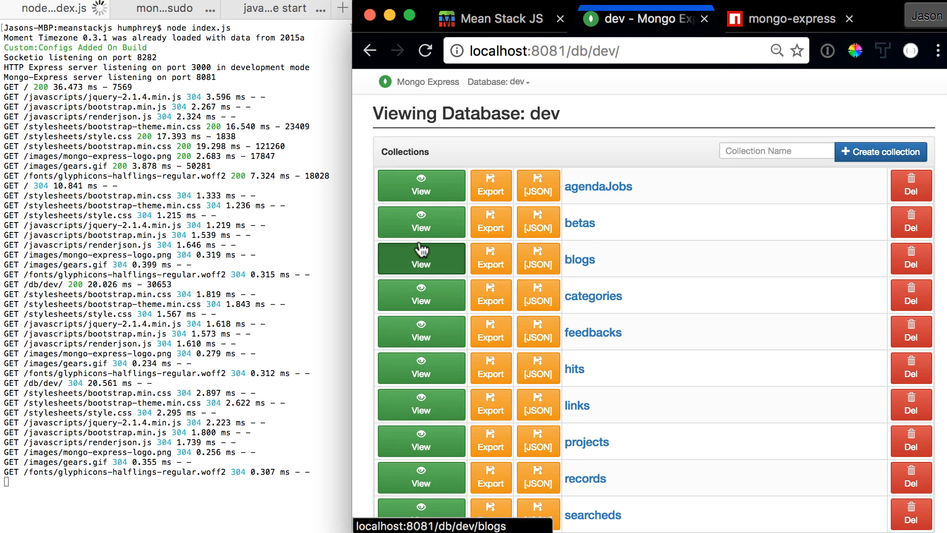
pyautogui.click(420, 259)
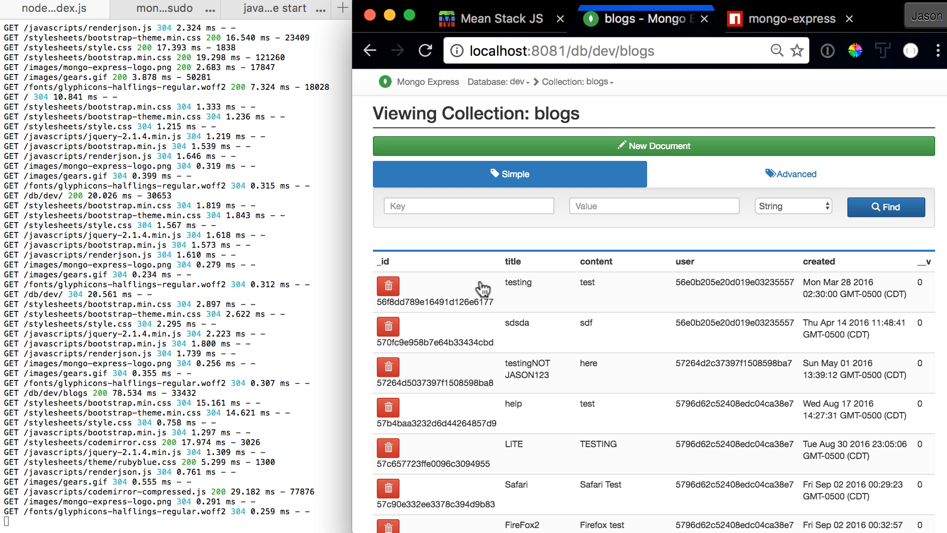
# Scroll the blogs document list down to the sdsda blog document.
pyautogui.scroll(-3)
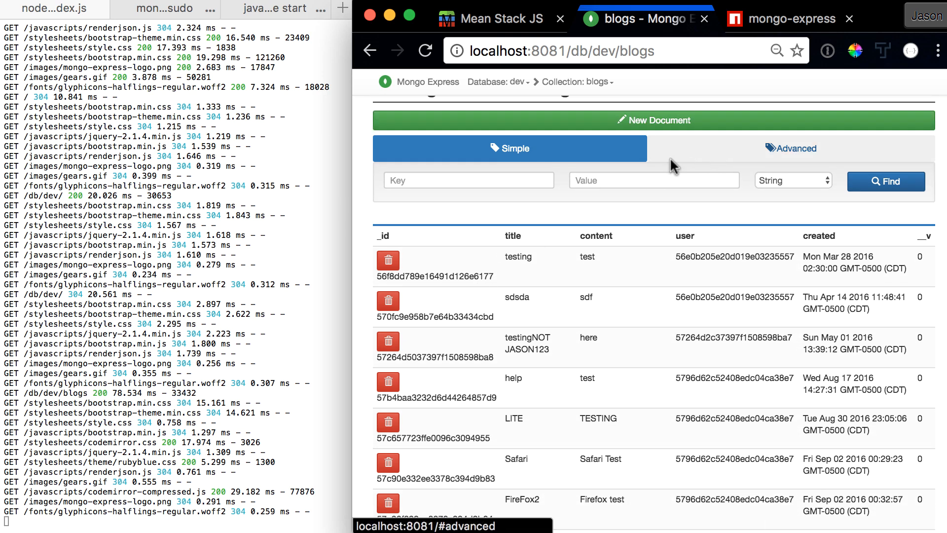
pyautogui.scroll(-3)
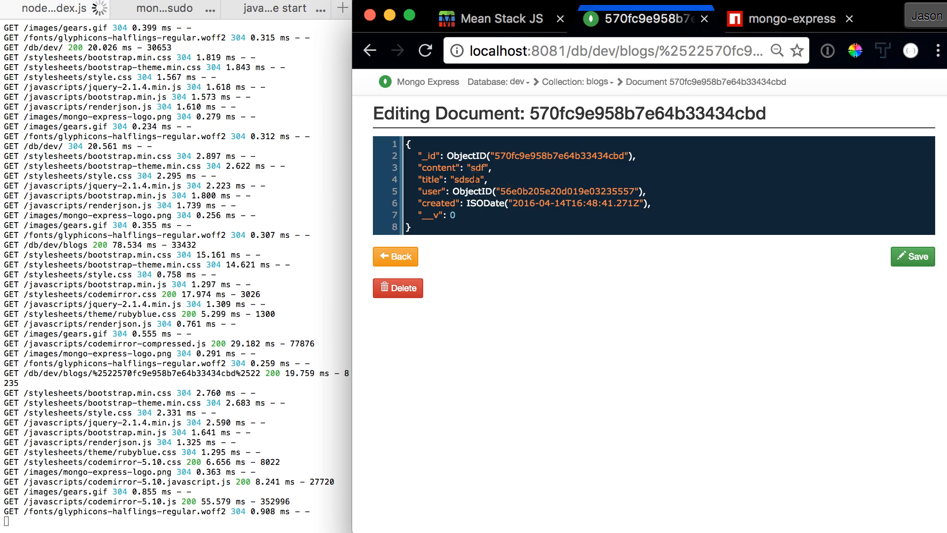
# Change the blog title to sdsdfsddsdsa and save the document.
pyautogui.write('fa')
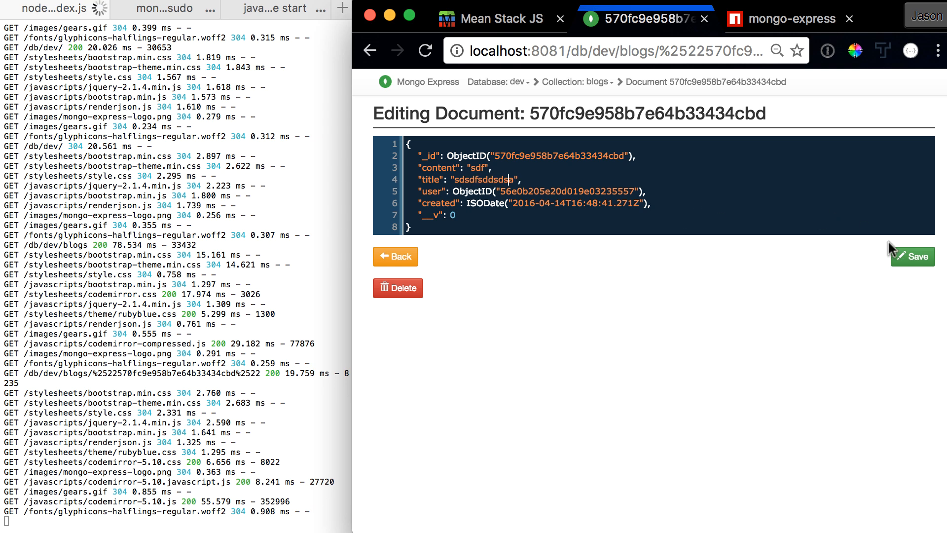
pyautogui.click(913, 256)
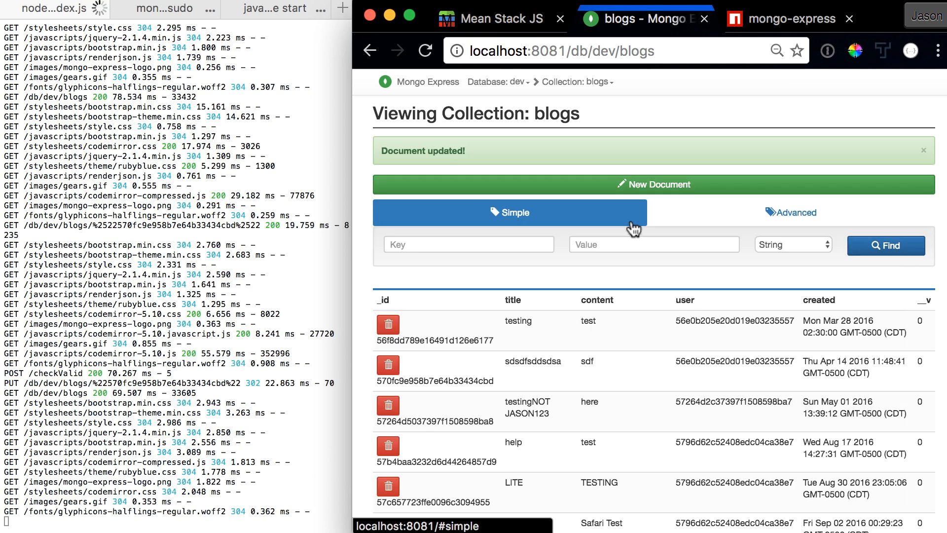